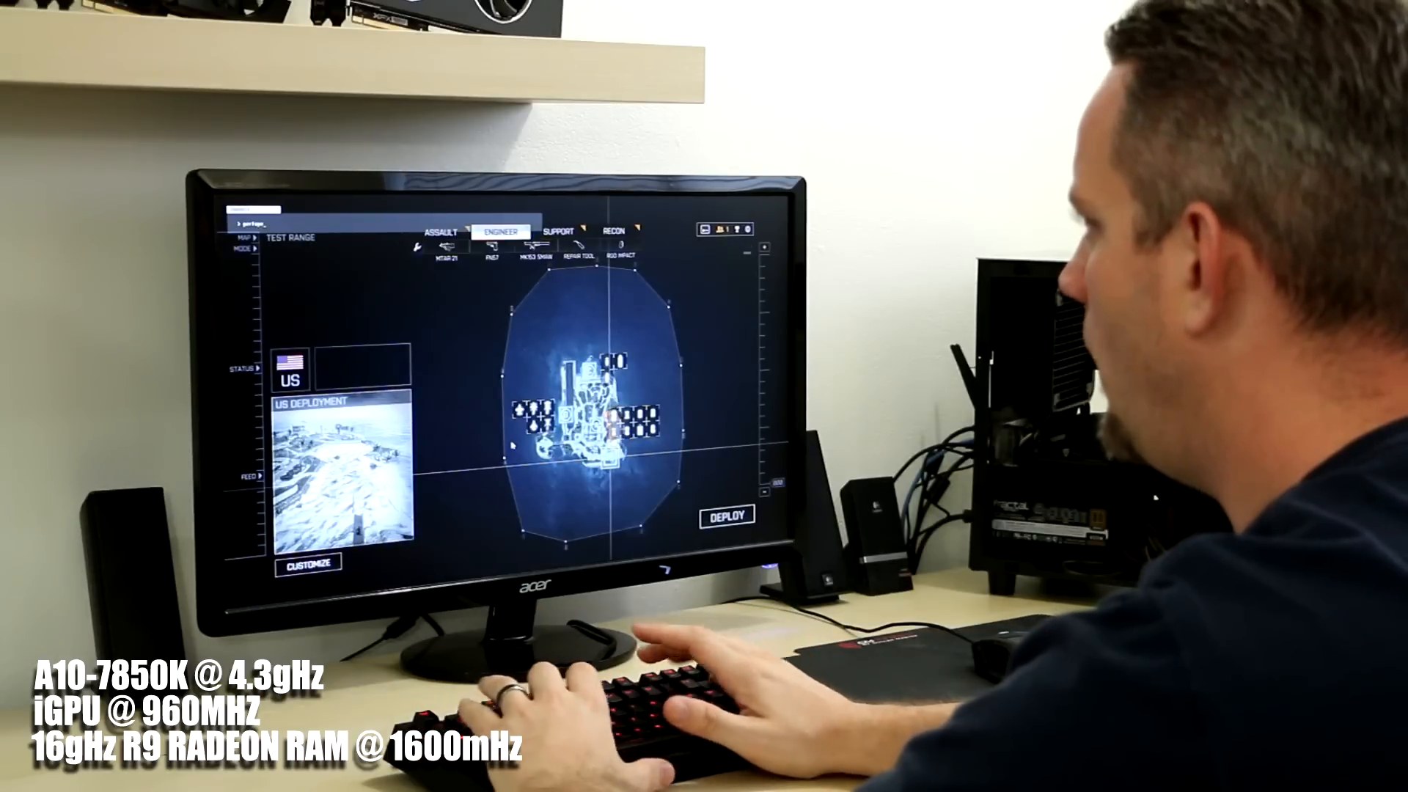
Step: Enable the frame-rate counter by entering perfoverlay.drawfps 1 in the console
text(perfoverlay.drawfps 1)
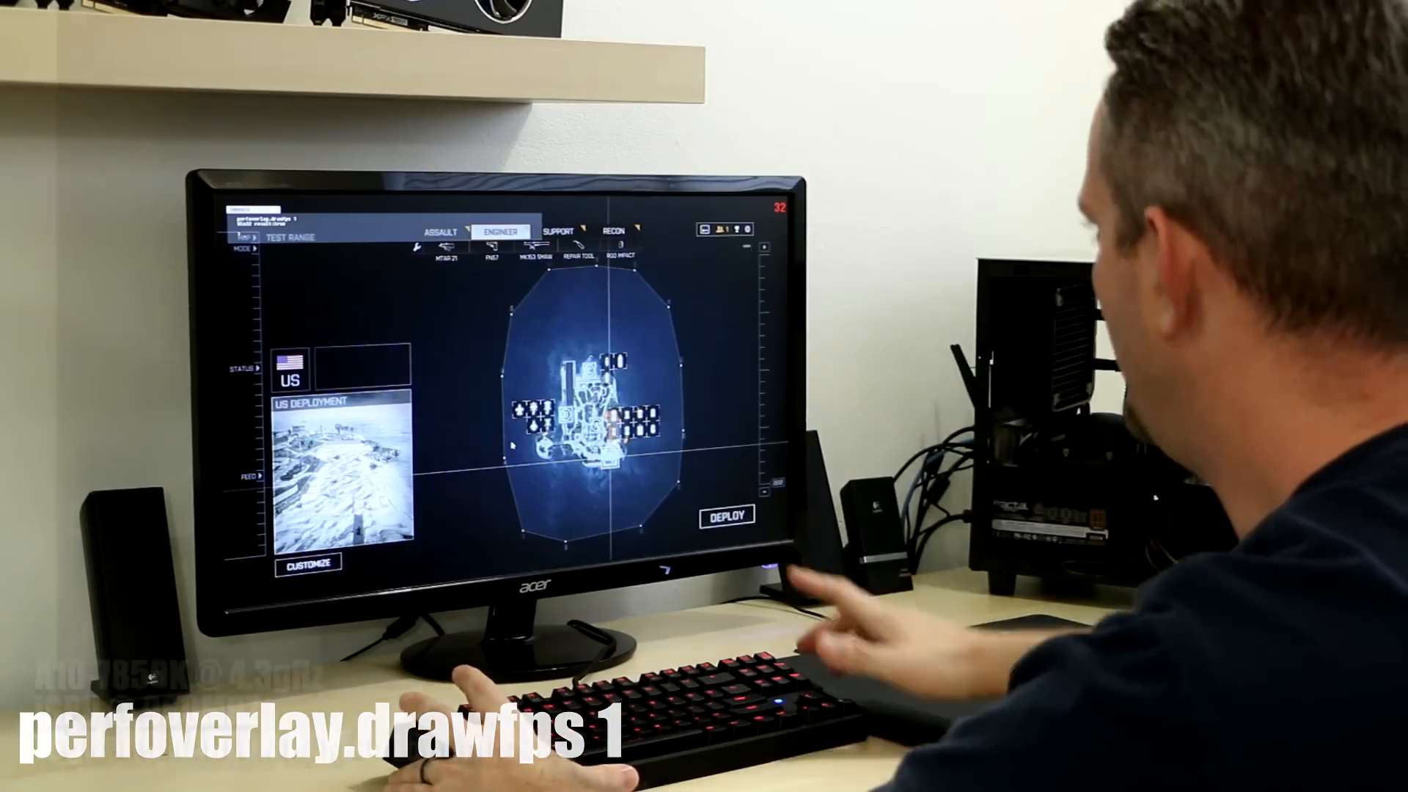
Step: Check the video options (Mantle API, 1080p, medium quality) and go back to the game menu
click(725, 514)
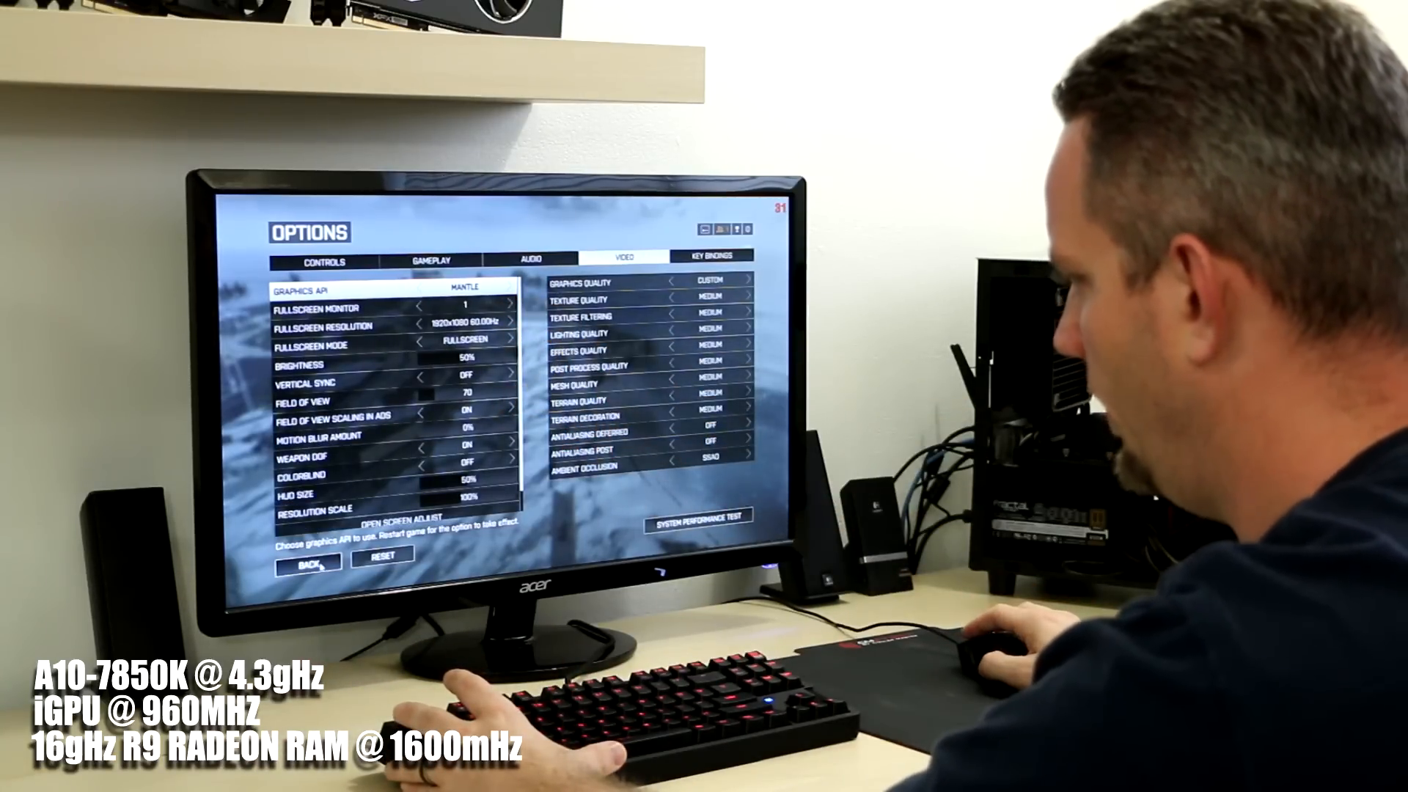
click(306, 561)
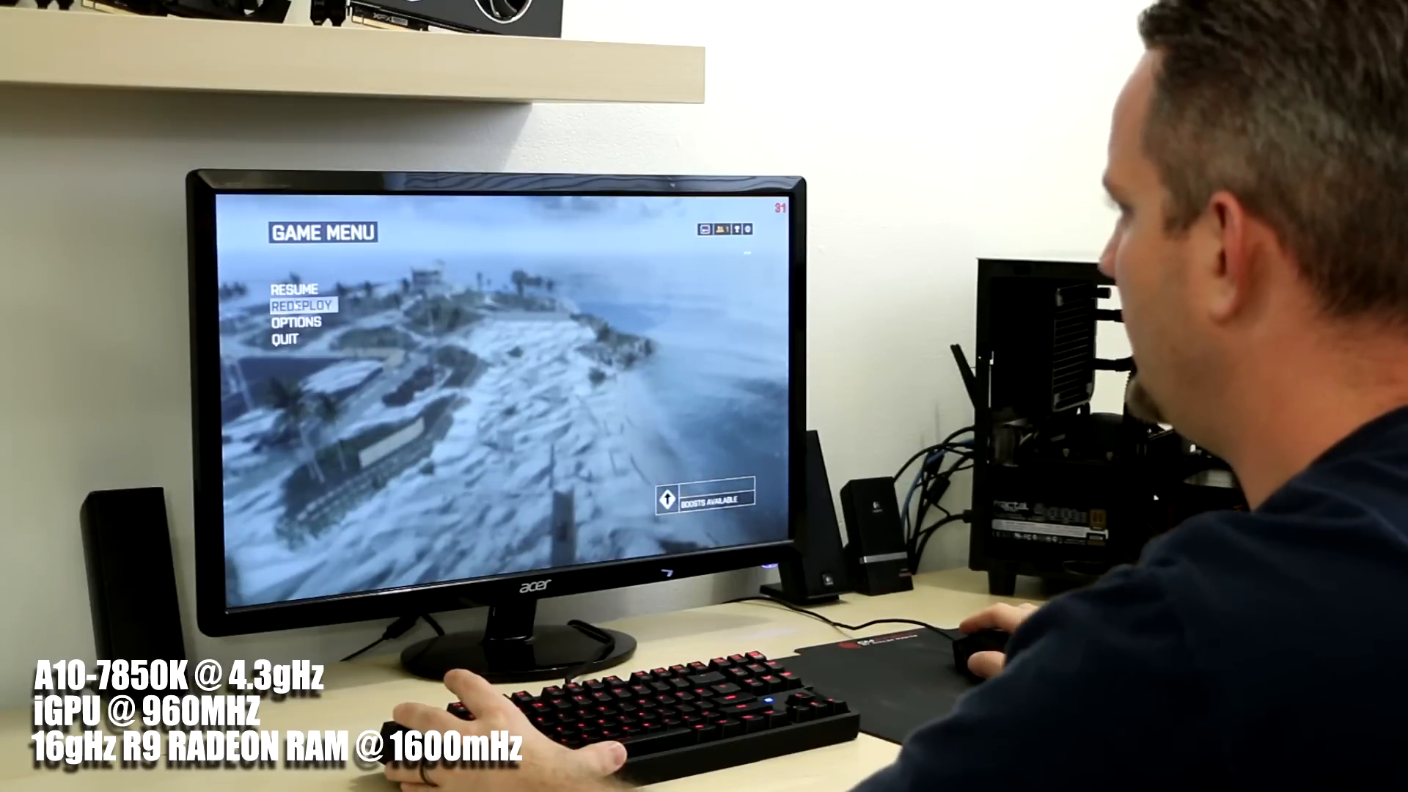